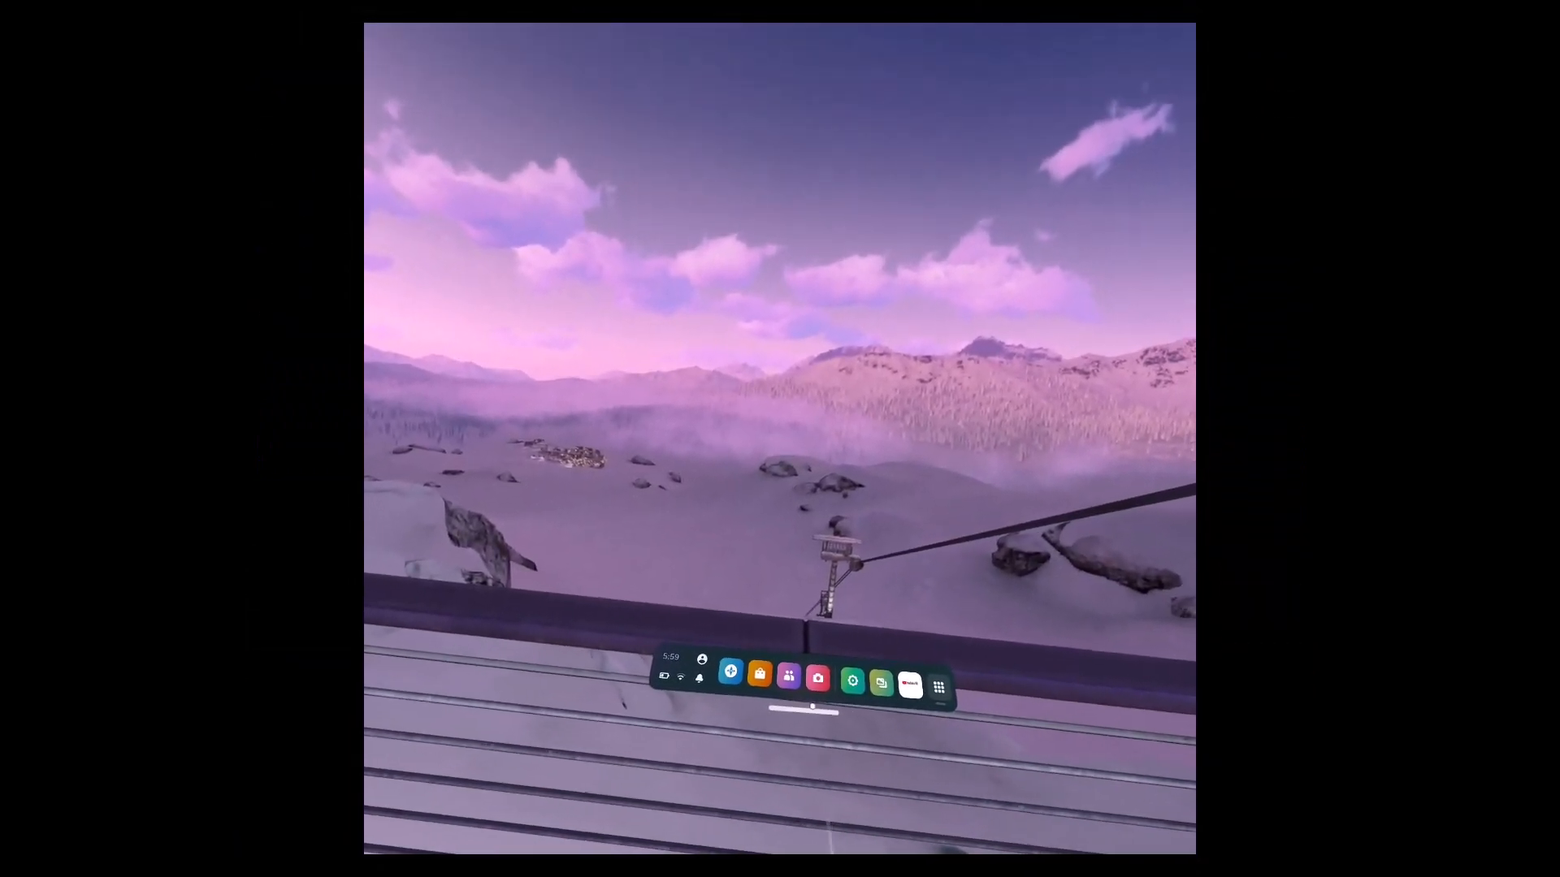
- Open and close the camera panel from the menu bar
{"action": "left_click", "coordinate": [816, 678]}
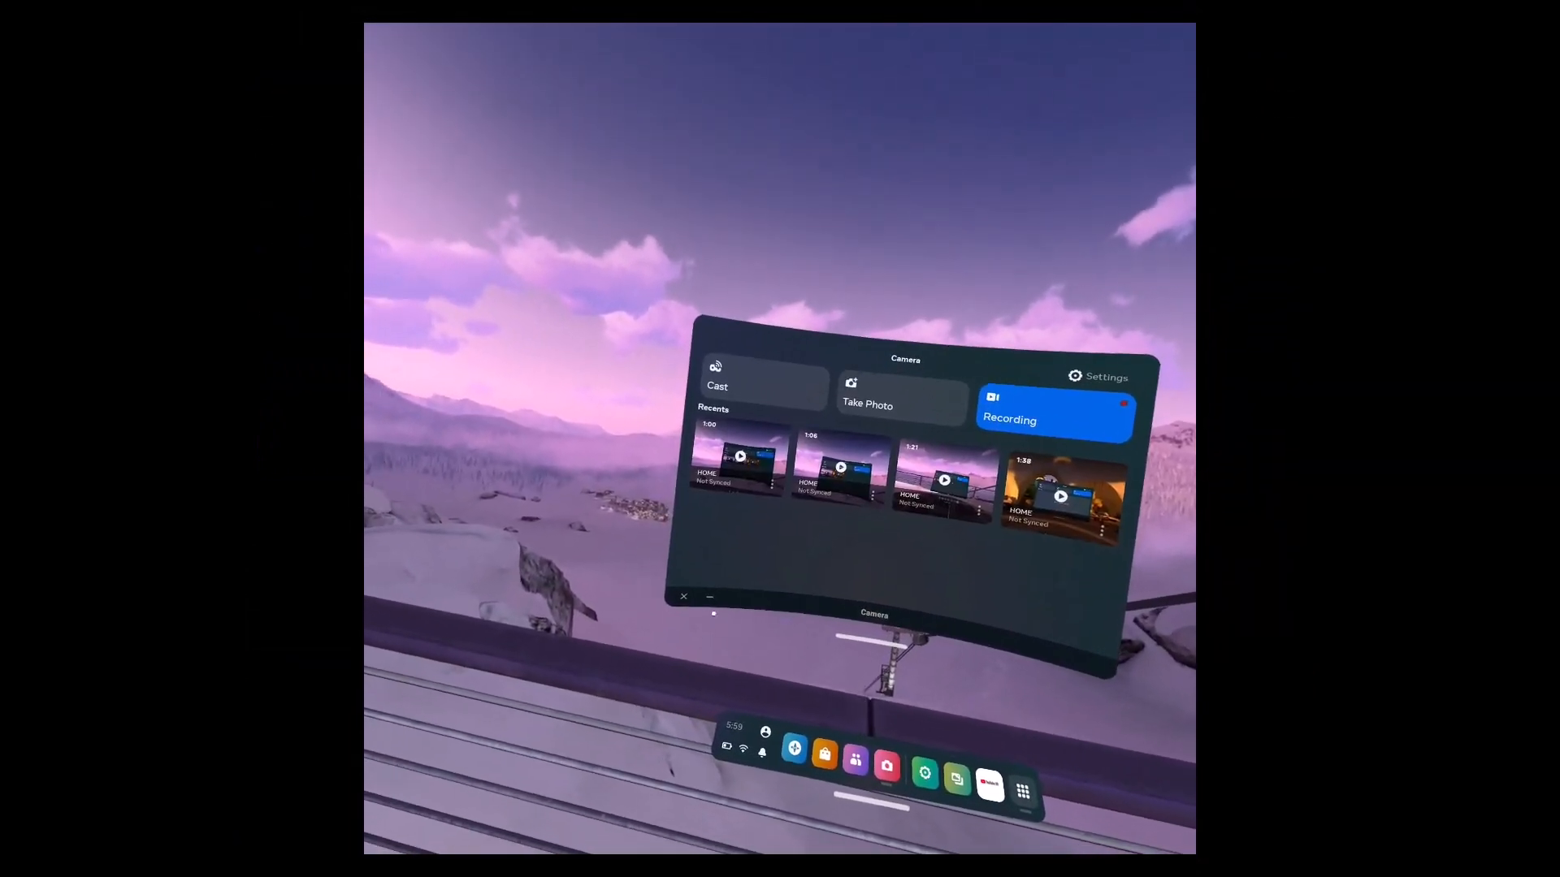
{"action": "left_click", "coordinate": [683, 597]}
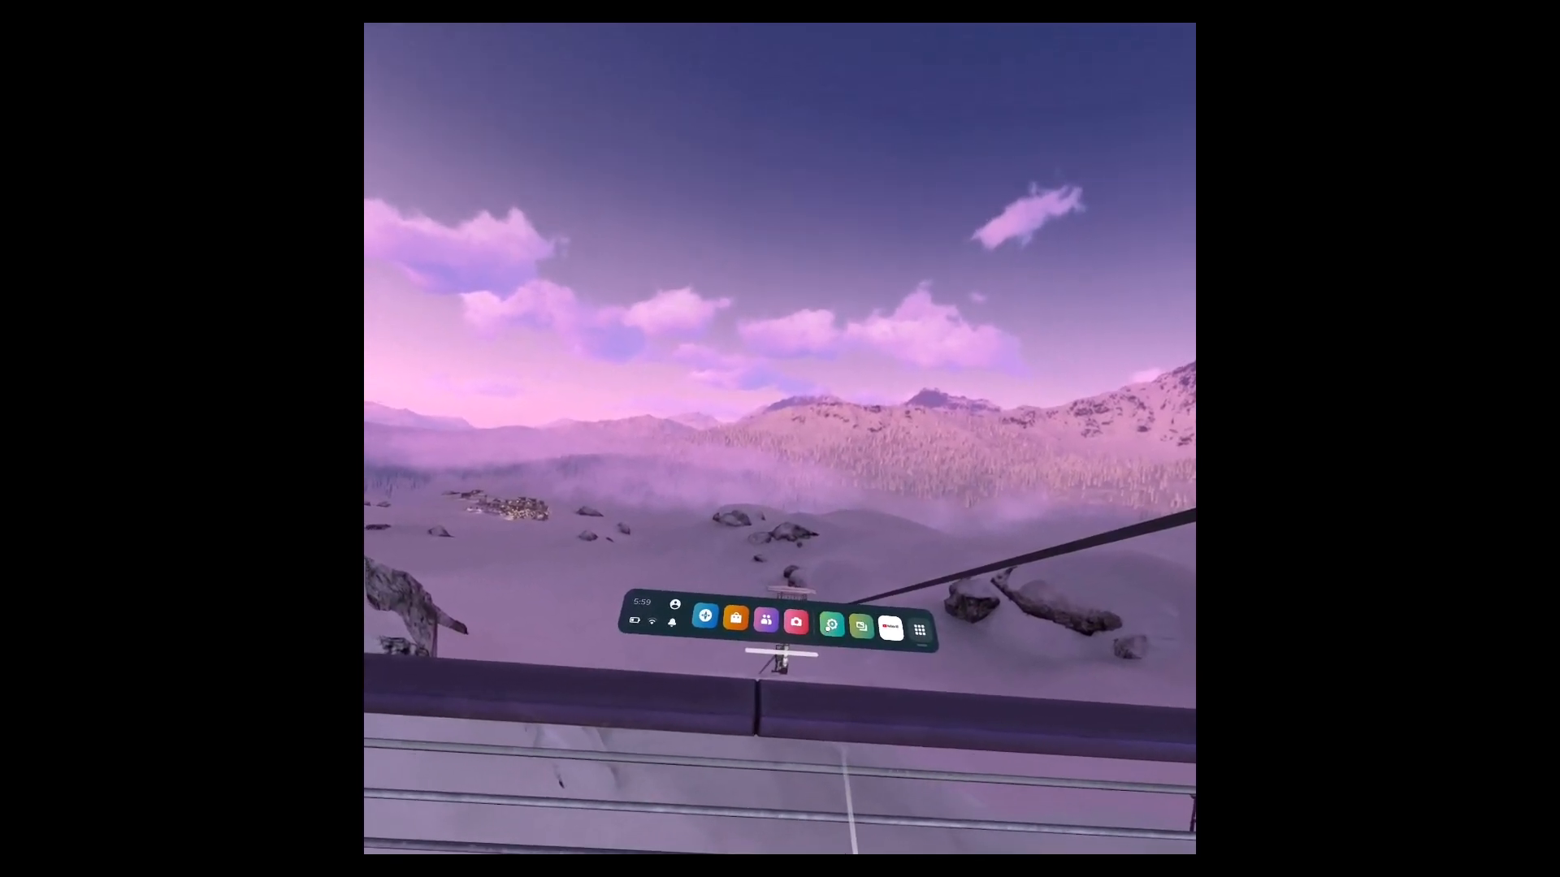
- Open headset Settings and go to the System category's Display page
{"action": "left_click", "coordinate": [860, 624]}
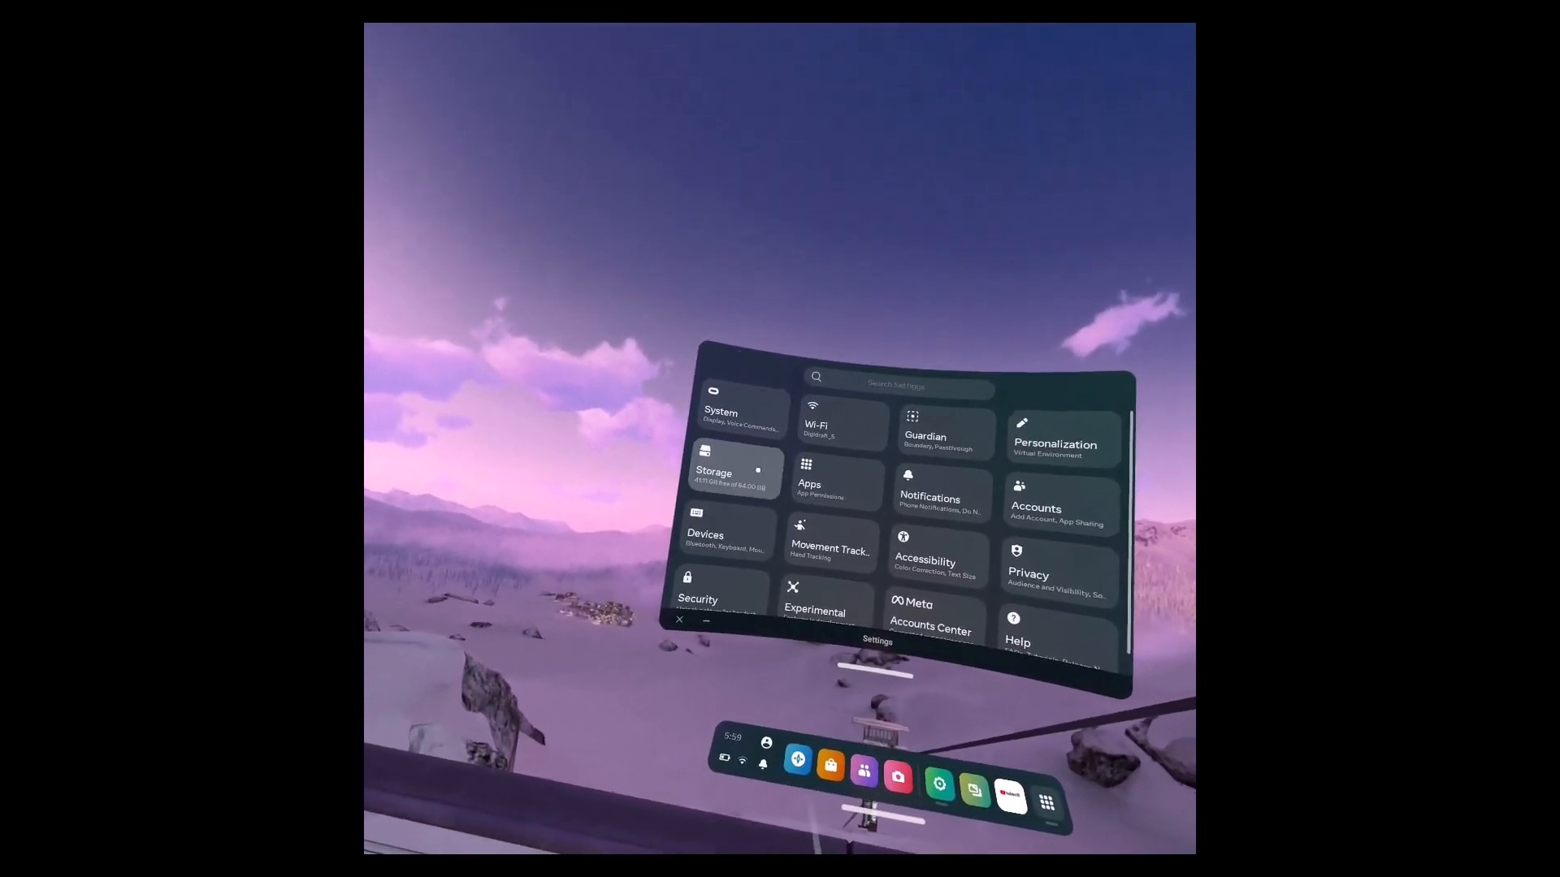
{"action": "left_click", "coordinate": [719, 417]}
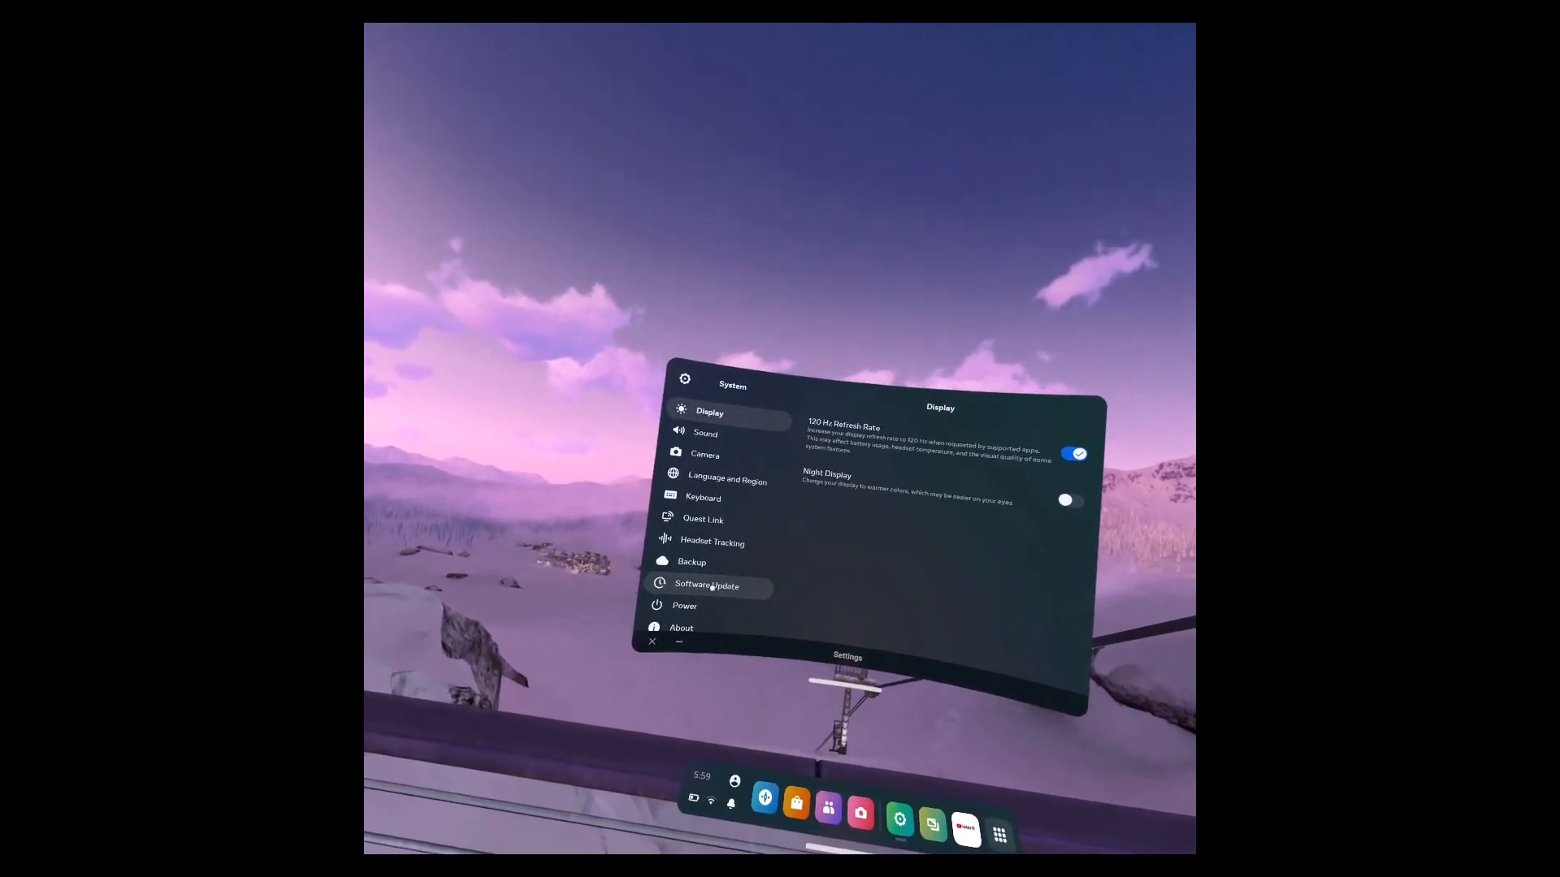
- Confirm Software Update shows 'No Updates Available', then close Settings
{"action": "left_click", "coordinate": [707, 585]}
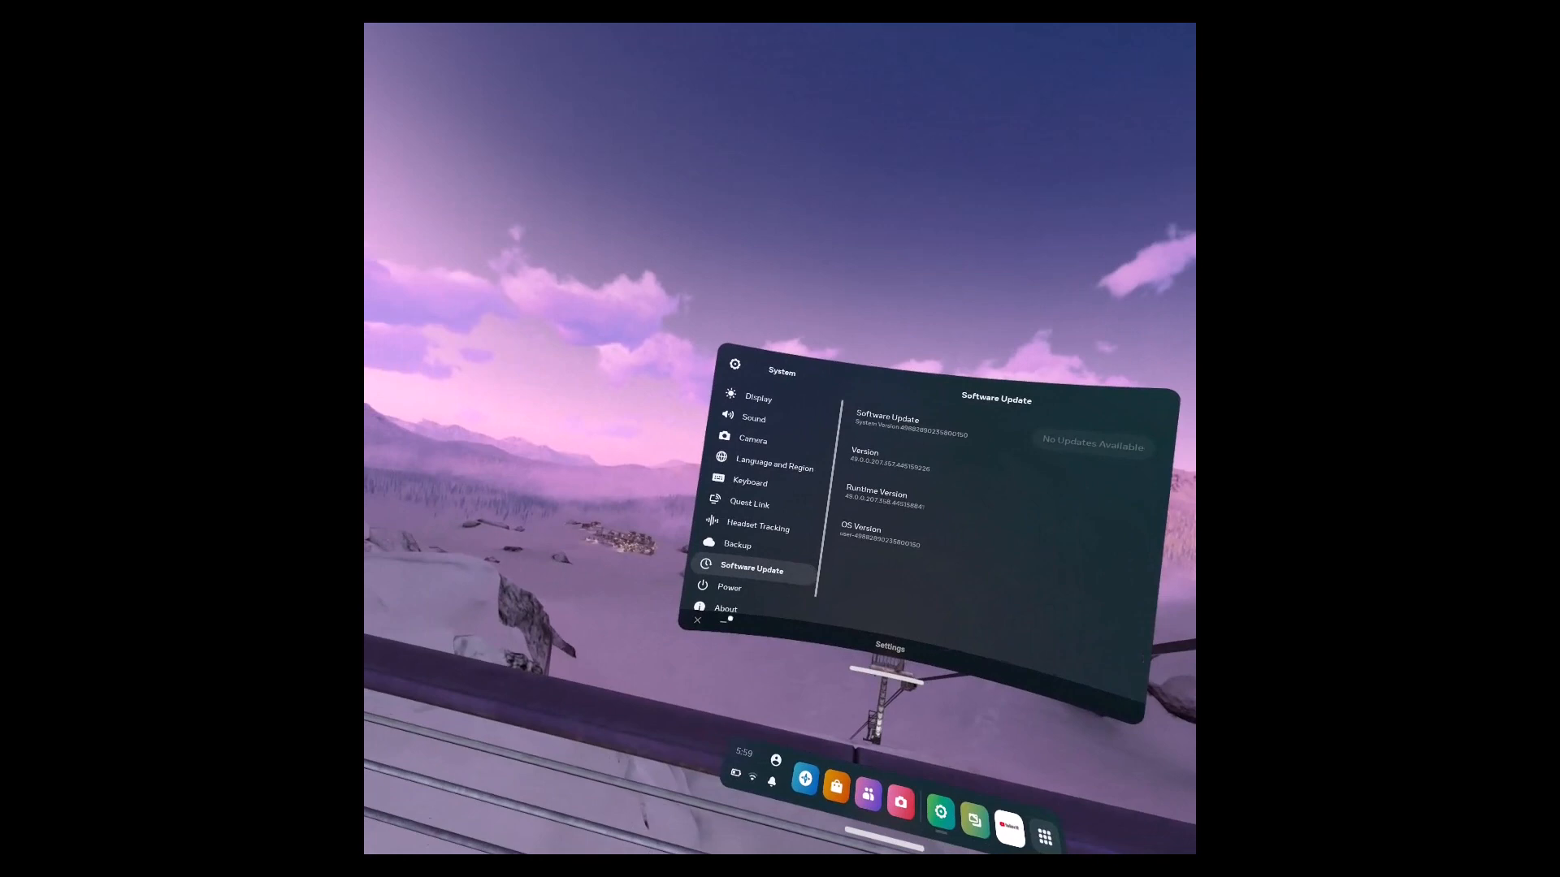
{"action": "left_click", "coordinate": [697, 620]}
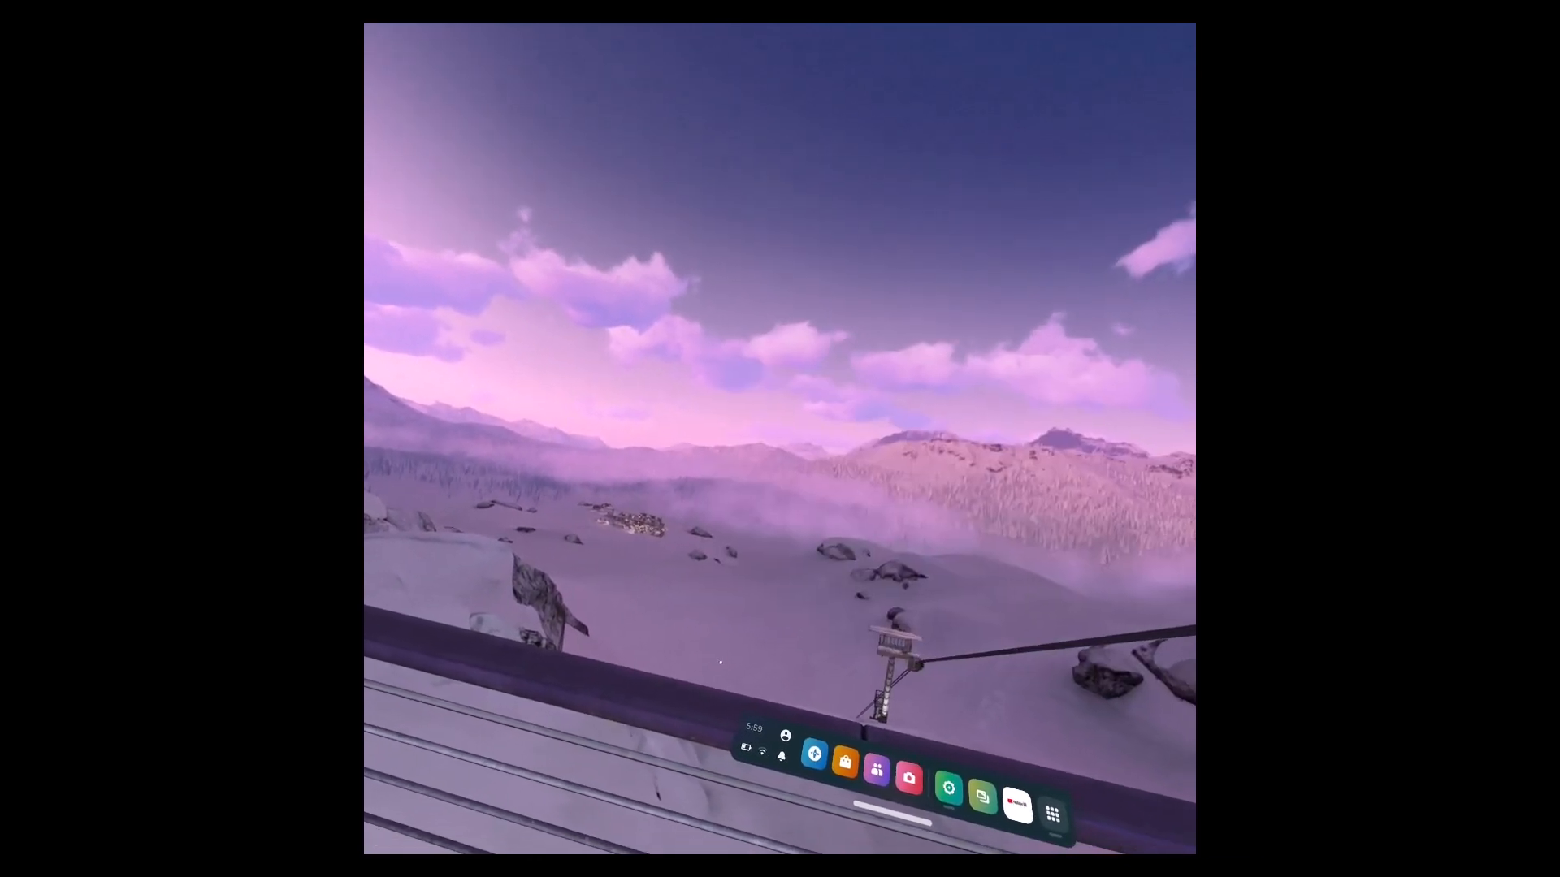